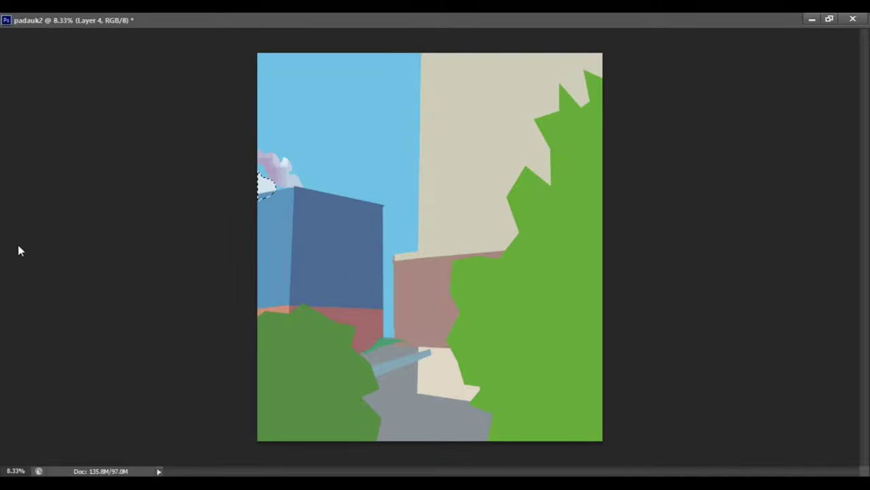
# - Paint blocky purple-grey clouds into the blue sky and yellow dabs on the left tree
pyautogui.moveTo(270, 179); pyautogui.dragTo(320, 112)
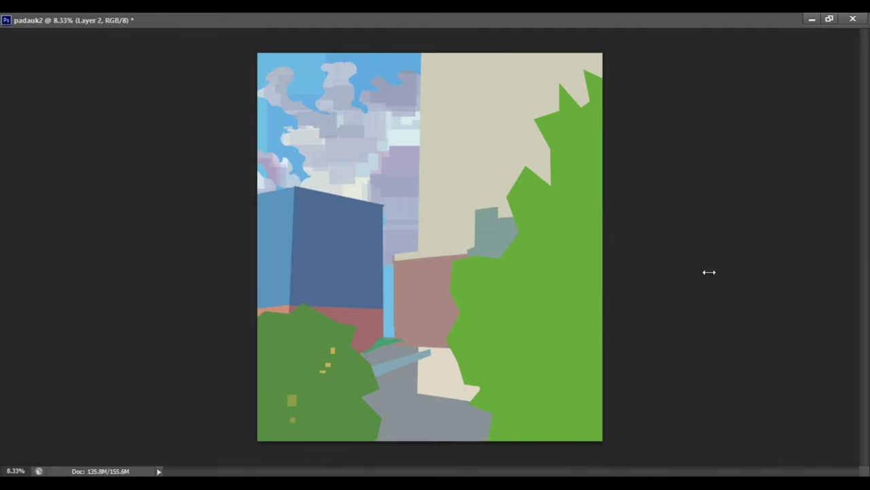
# - Refine the clouds, stroke white rain streaks, and stamp dark green and orange dabs over the trees
pyautogui.moveTo(292, 188); pyautogui.dragTo(289, 306)
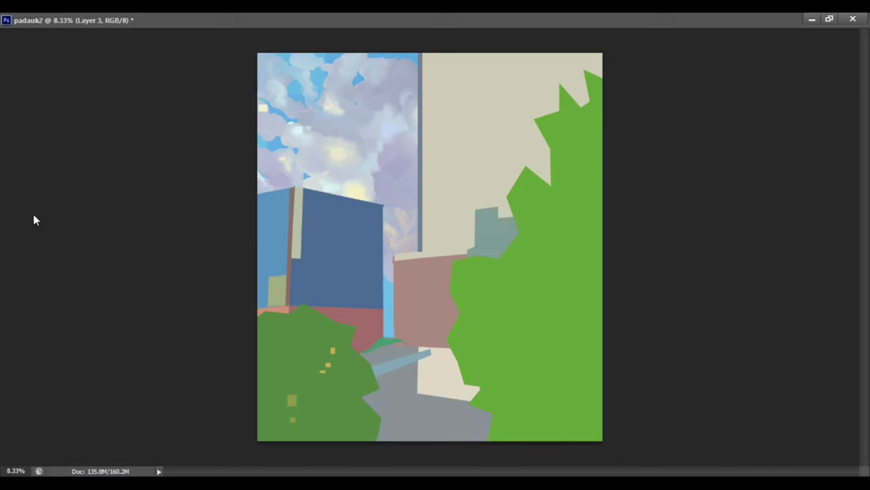
pyautogui.click(580, 238)
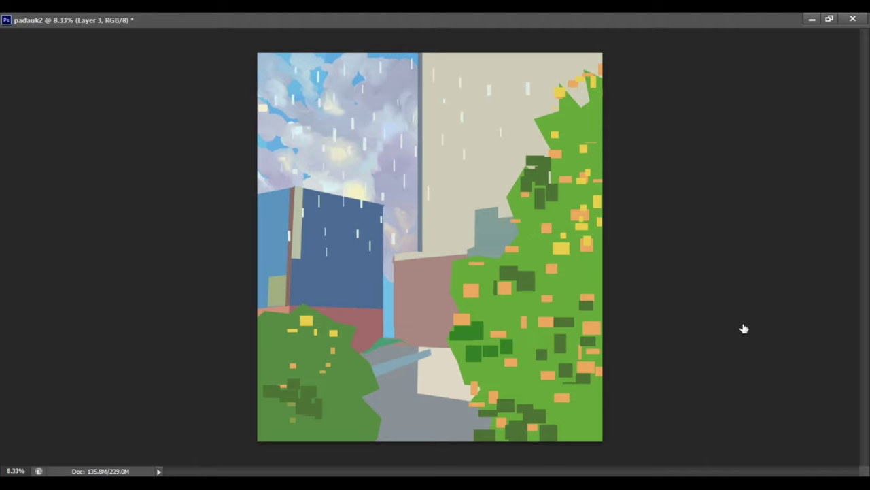
# - Paint rows of windows on the tall beige building and more rain streaks across the canvas
pyautogui.click(582, 279)
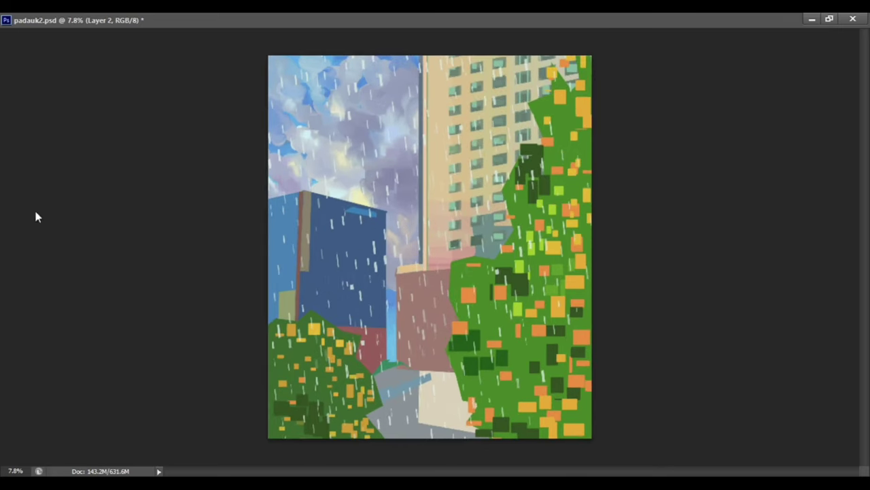
# - Brush brick texture on the pink building and dark red edges along the blue building
pyautogui.moveTo(425, 149); pyautogui.dragTo(606, 109)
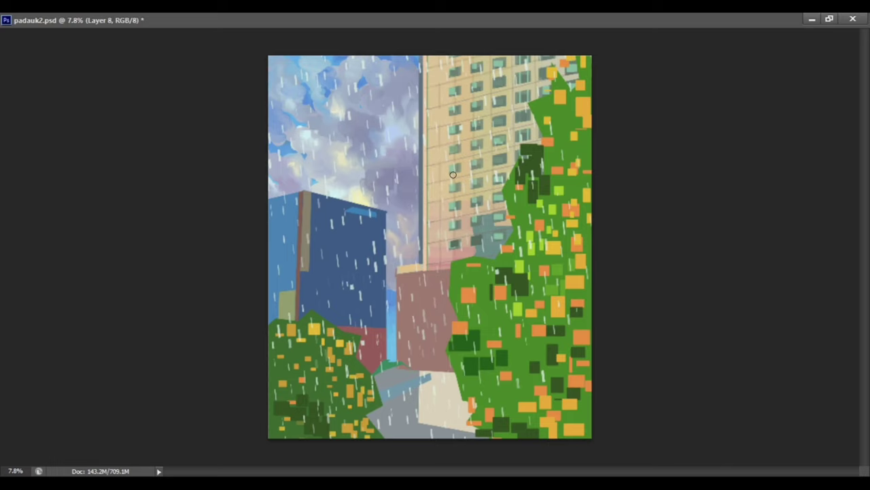
pyautogui.moveTo(515, 104)
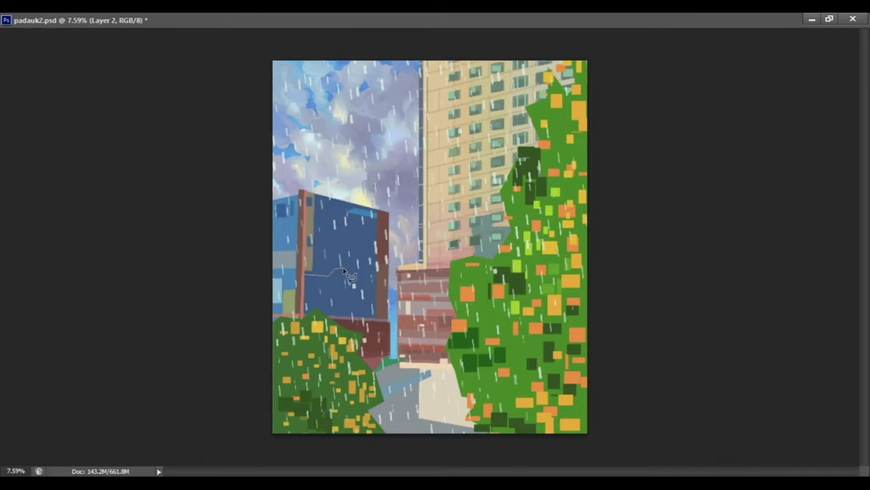
# - Paint reflective glass panes on the blue building, then loose green foliage over the right tree
pyautogui.click(343, 272)
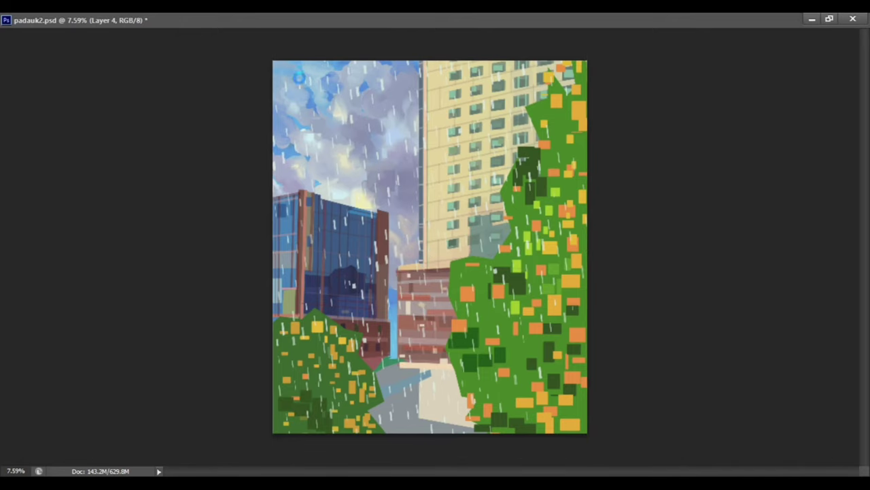
pyautogui.click(296, 77)
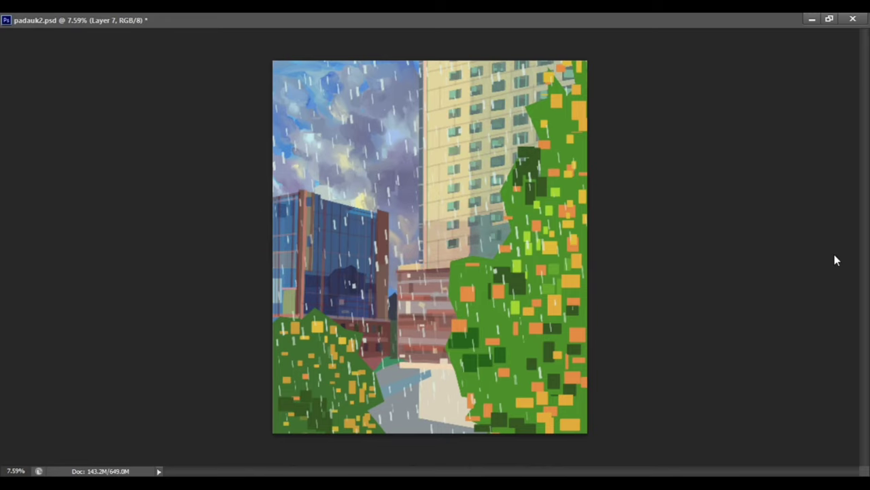
pyautogui.moveTo(257, 52)
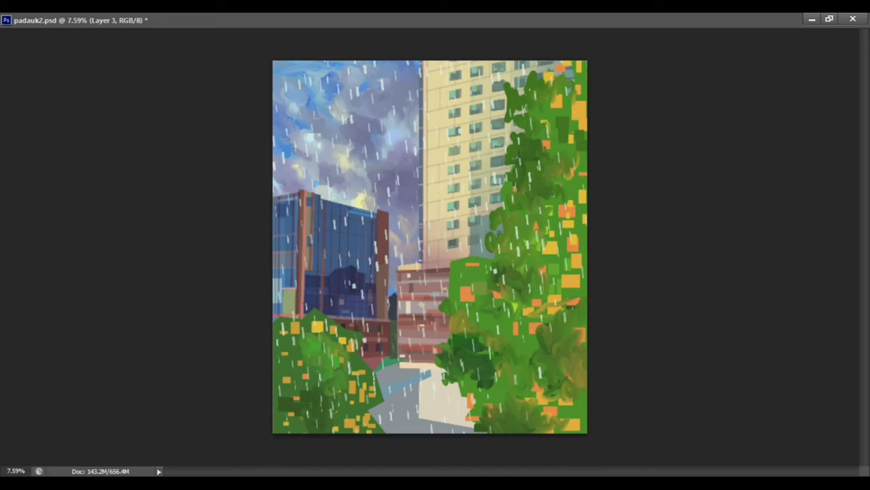
pyautogui.moveTo(3, 225)
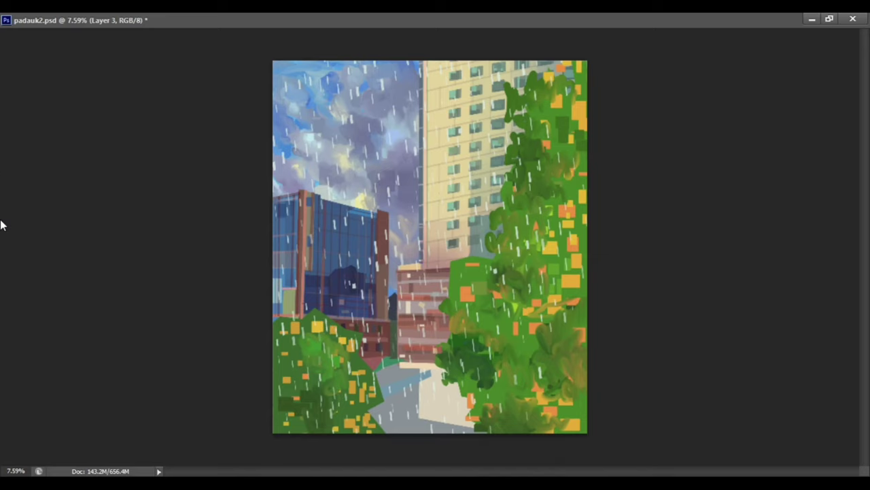
# - Repaint the left tree with soft green leafy strokes and begin blossom dots on the right tree
pyautogui.click(550, 234)
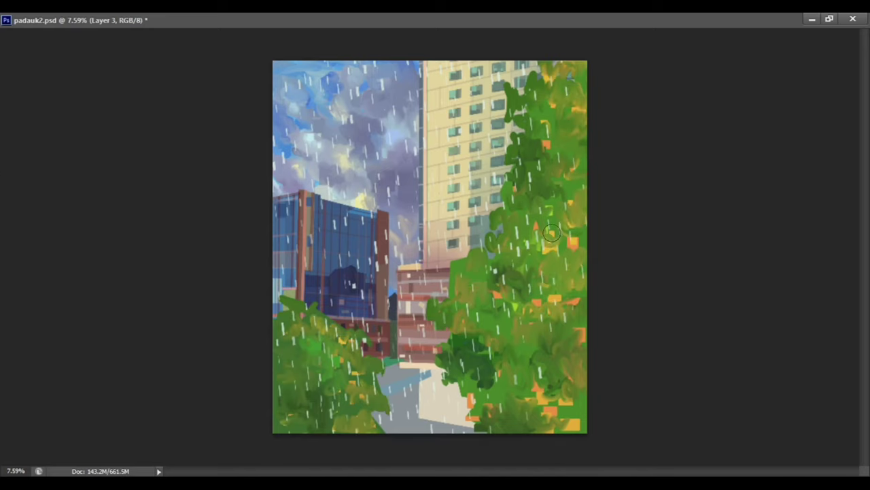
pyautogui.moveTo(551, 234); pyautogui.dragTo(401, 438)
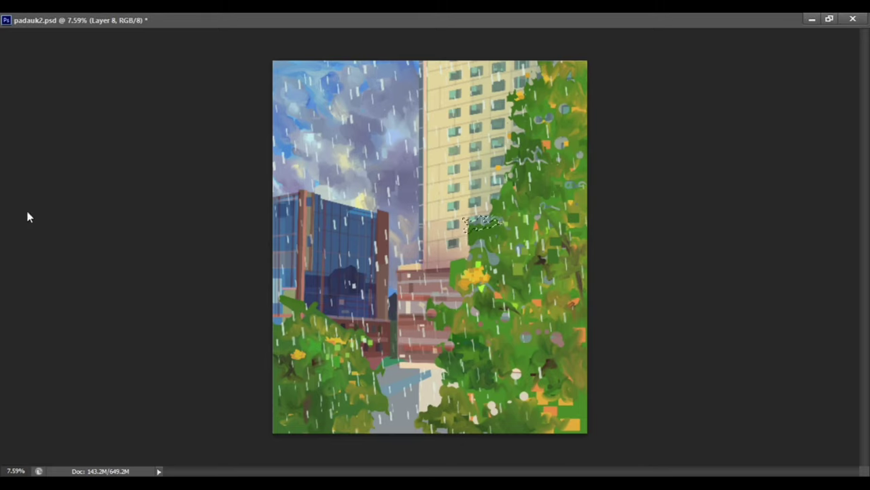
# - Dab clusters of bright yellow blossoms across the right tree and a few on the left bush
pyautogui.click(547, 401)
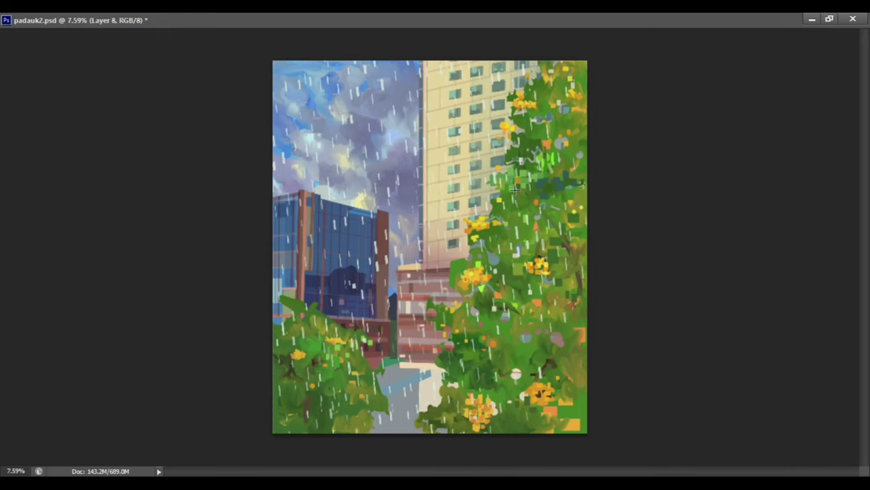
pyautogui.click(524, 429)
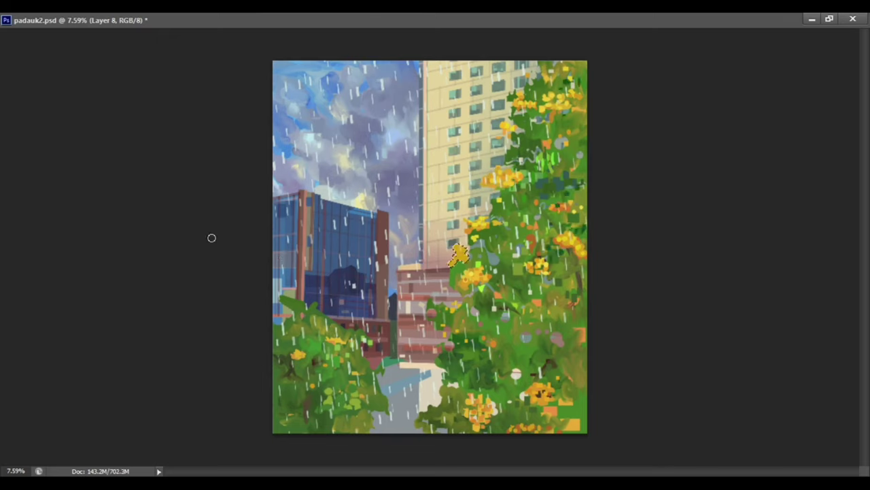
pyautogui.click(520, 357)
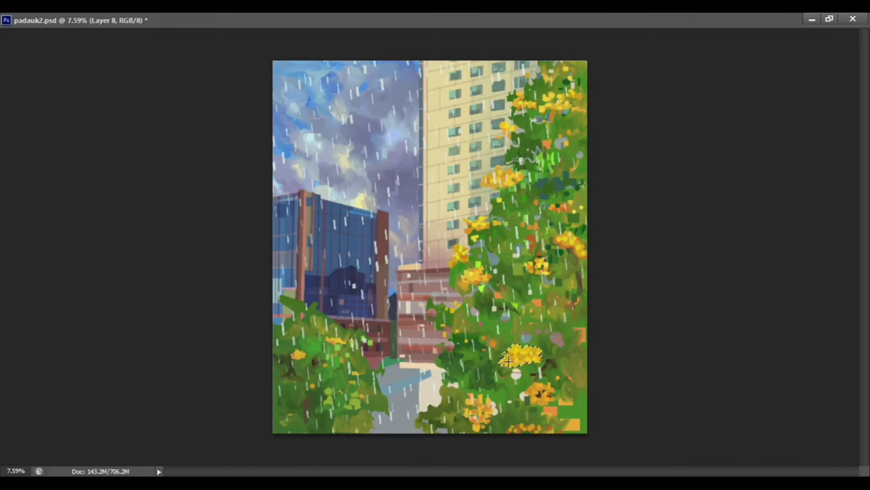
pyautogui.click(476, 238)
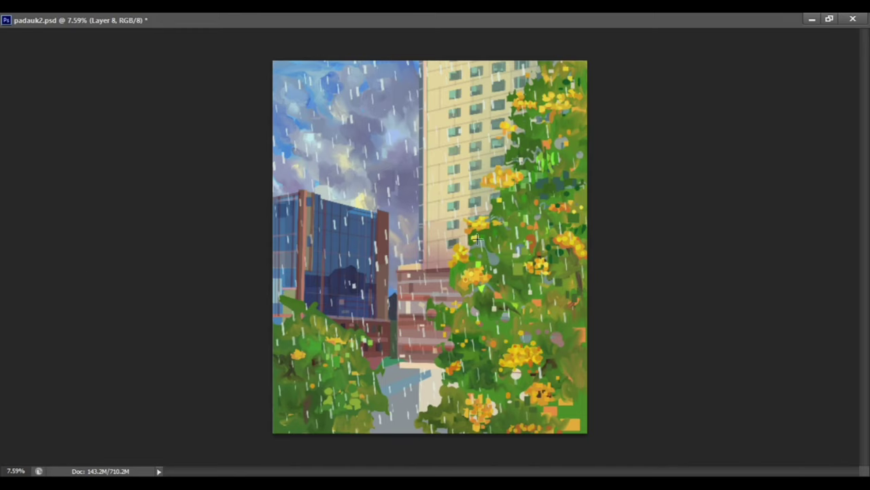